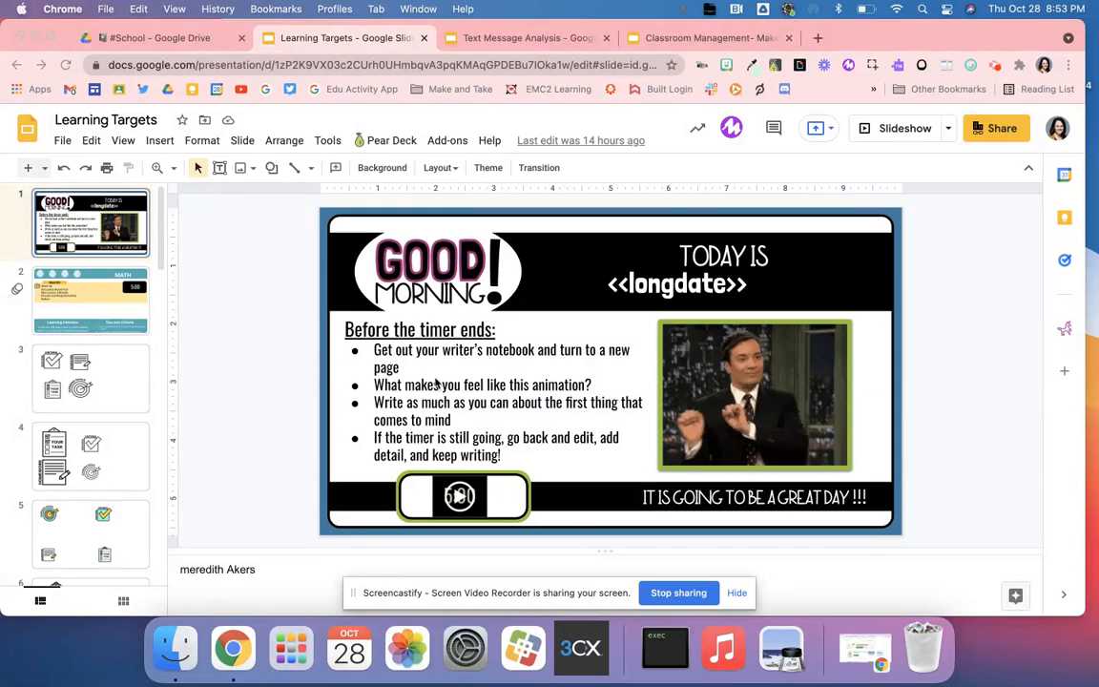
Step: Pass the Math slide and scroll the filmstrip to slide 10's classroom icon set
double_click(419, 329)
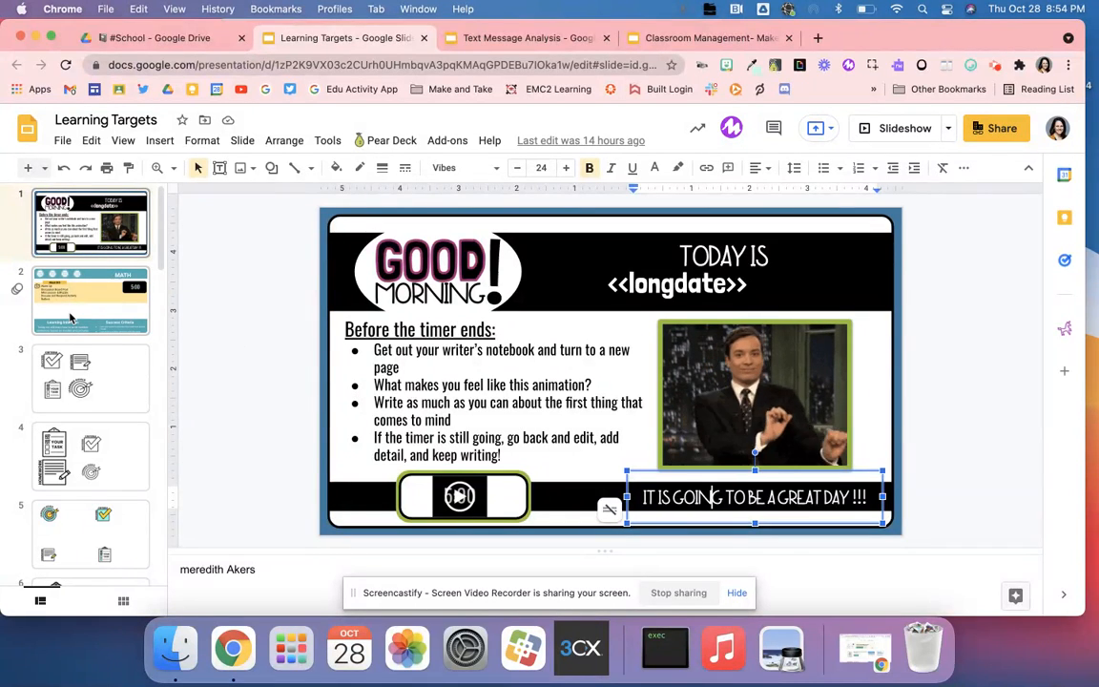
click(91, 300)
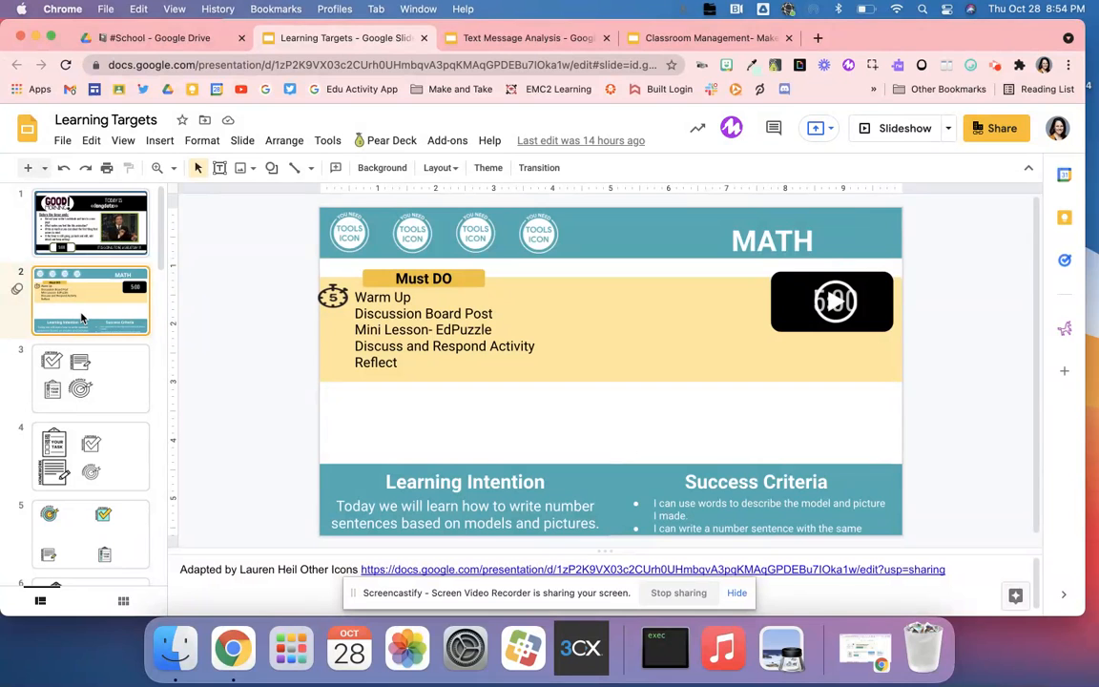
scroll(down, 3)
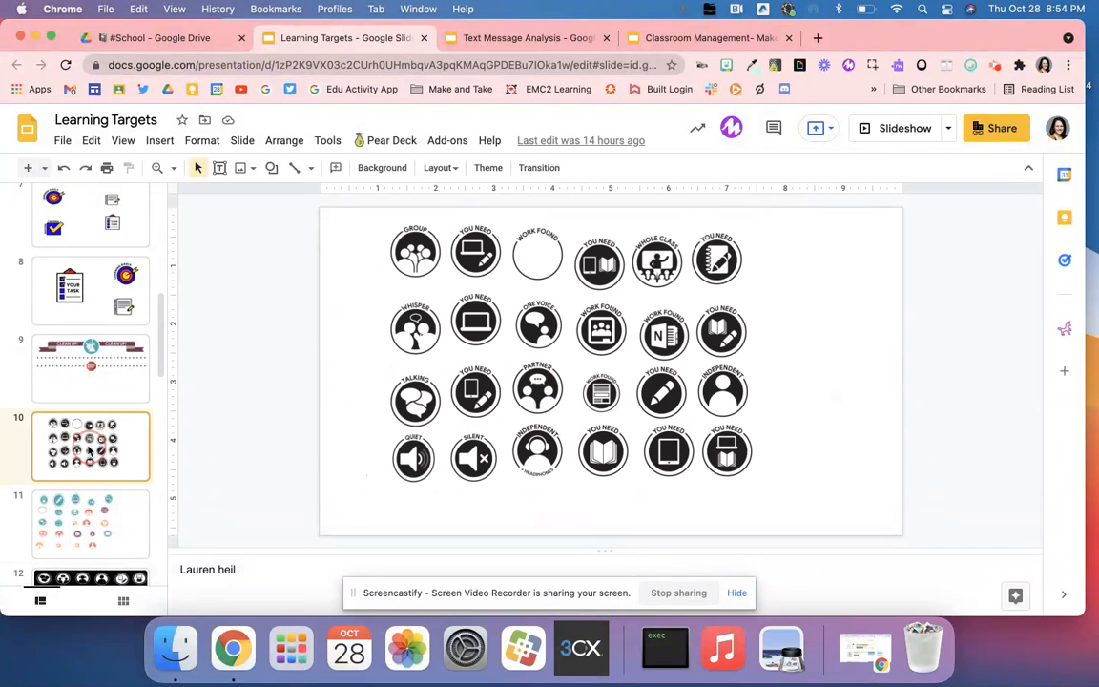
Step: Copy the 'you need' computer-and-pencil icon into the Math slide's top-left bar
click(475, 251)
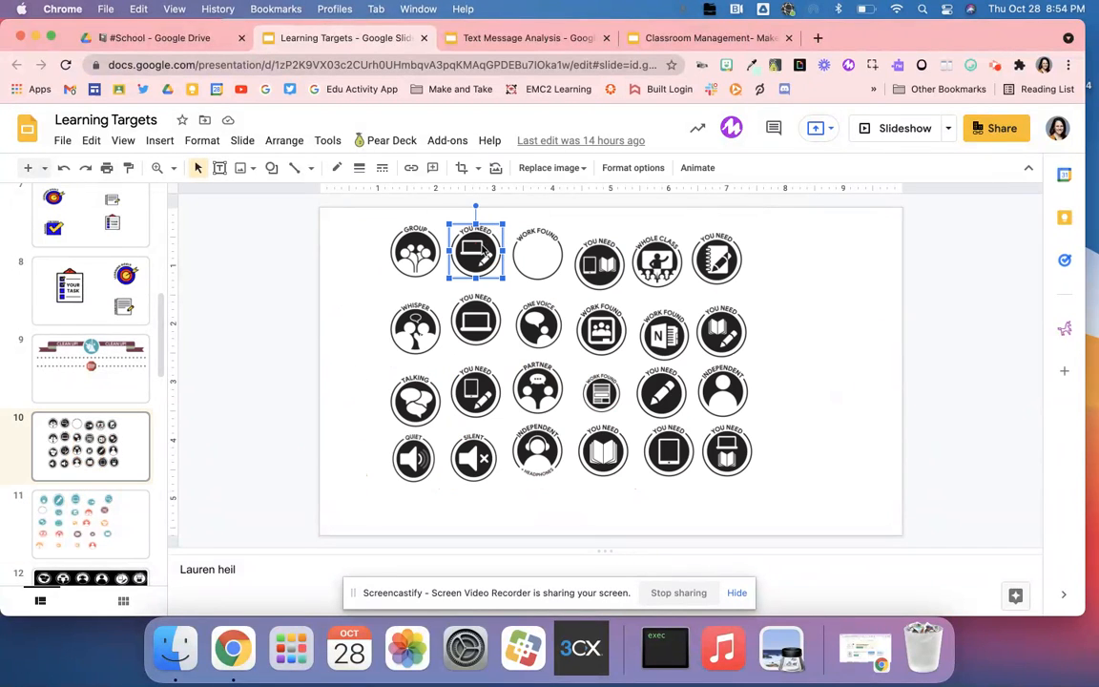
click(91, 299)
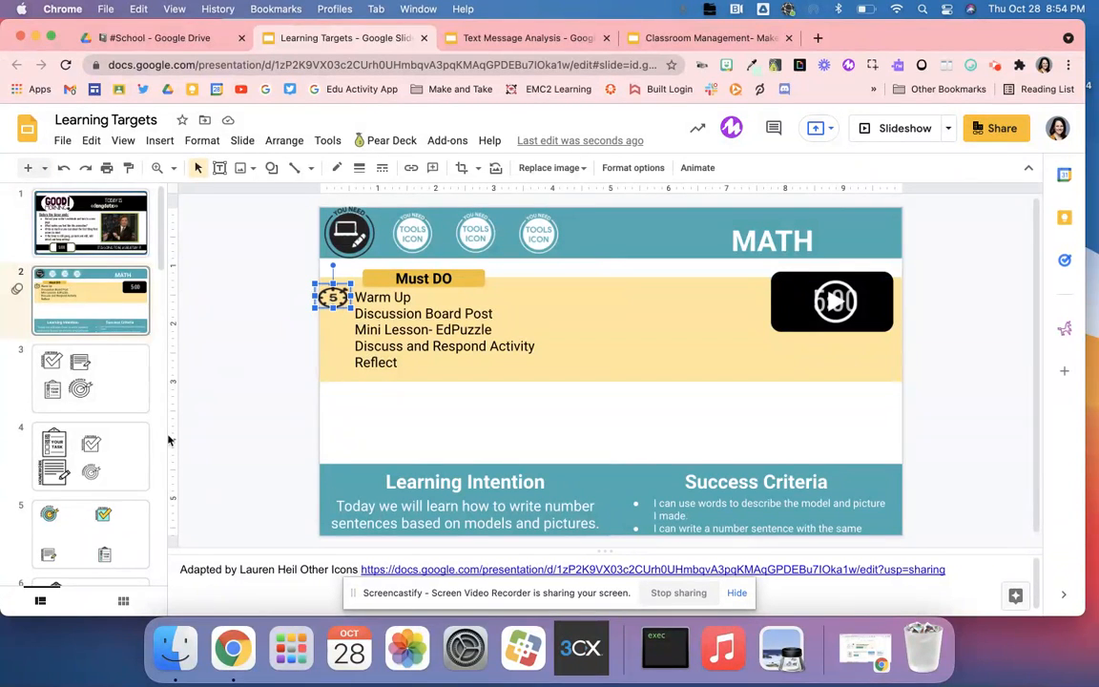
scroll(down, 3)
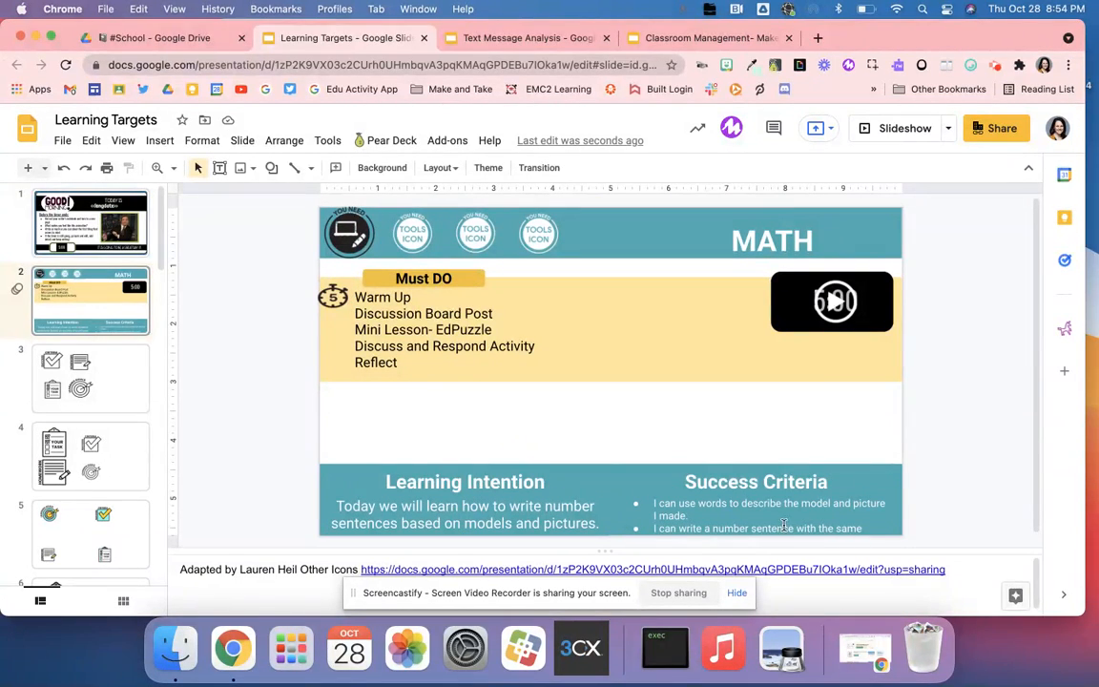
mouse_move(773, 468)
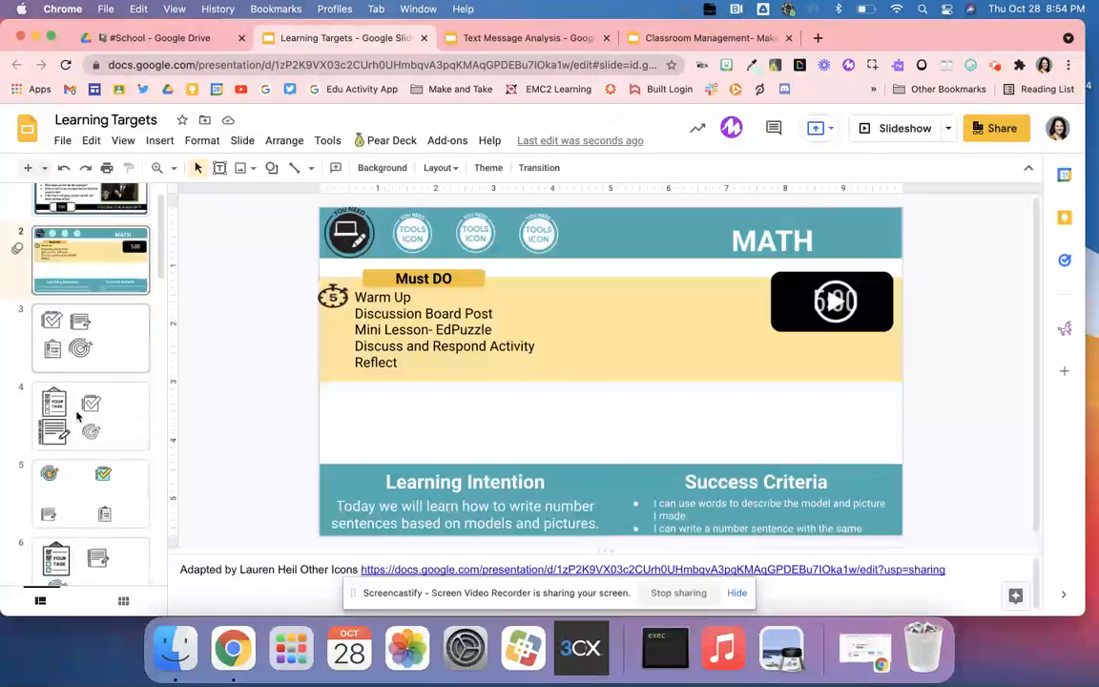
click(90, 467)
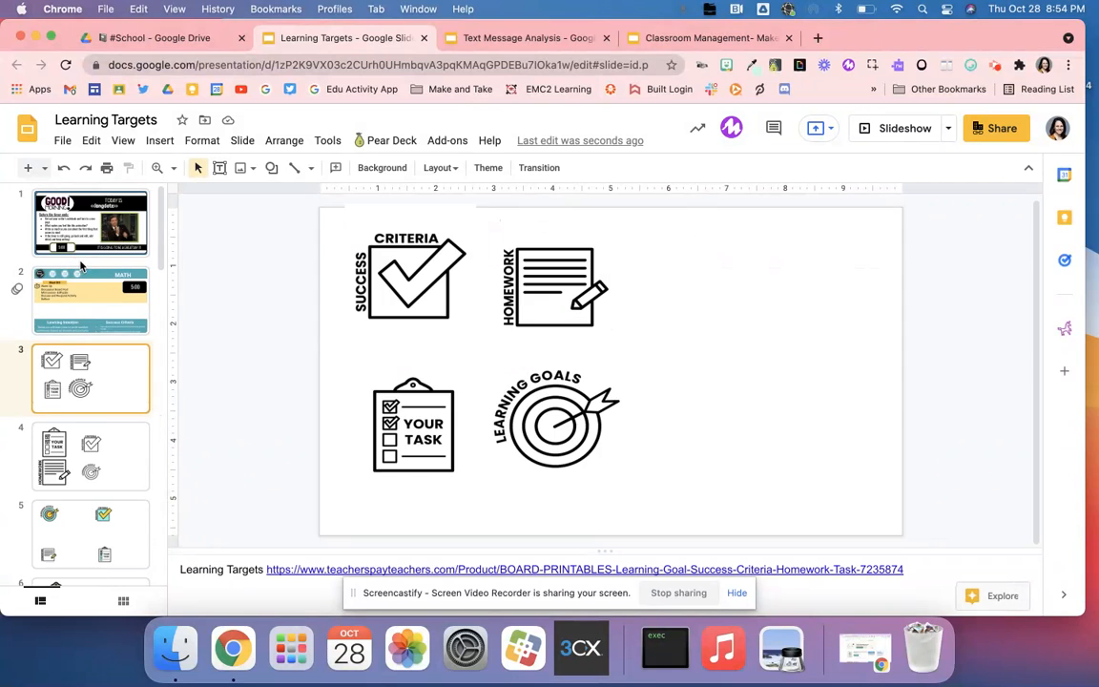
click(91, 293)
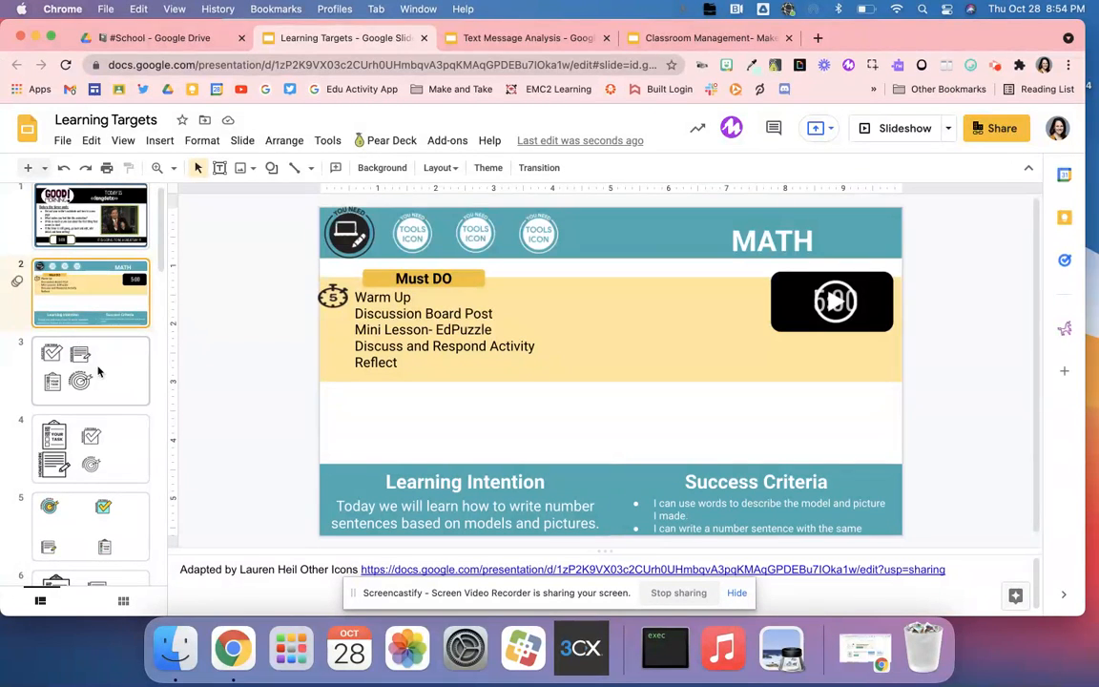